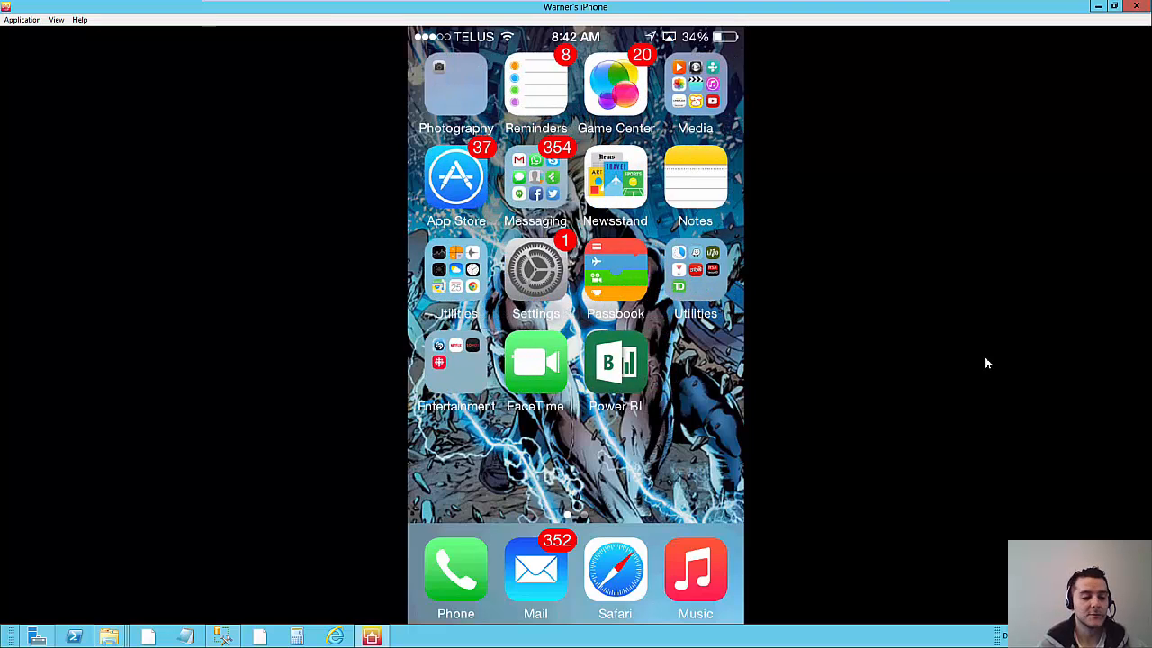
# - Launch Power BI, dismiss the This Year's Sales alerts, and return to the dashboards list
pyautogui.click(615, 363)
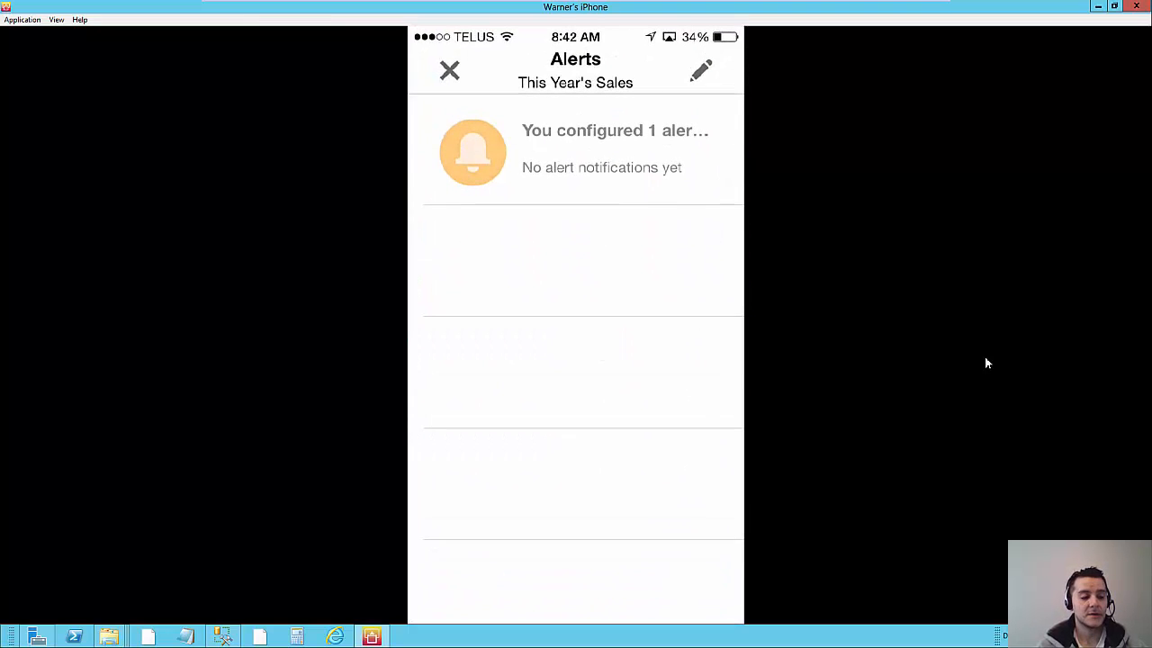
pyautogui.click(449, 72)
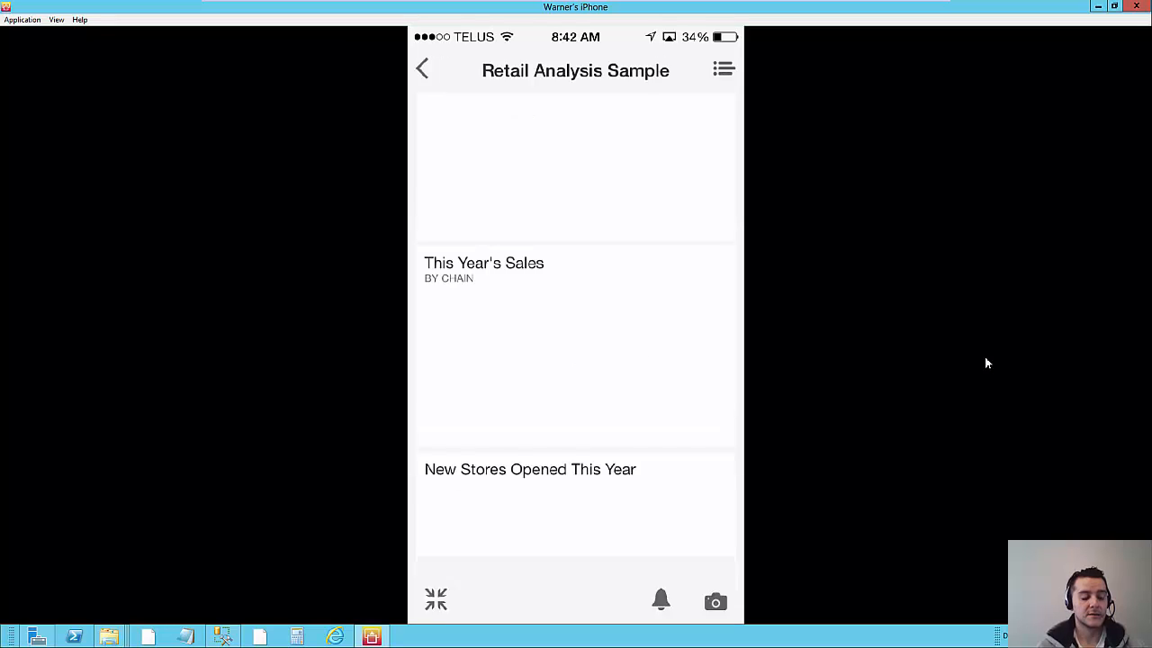
pyautogui.click(422, 69)
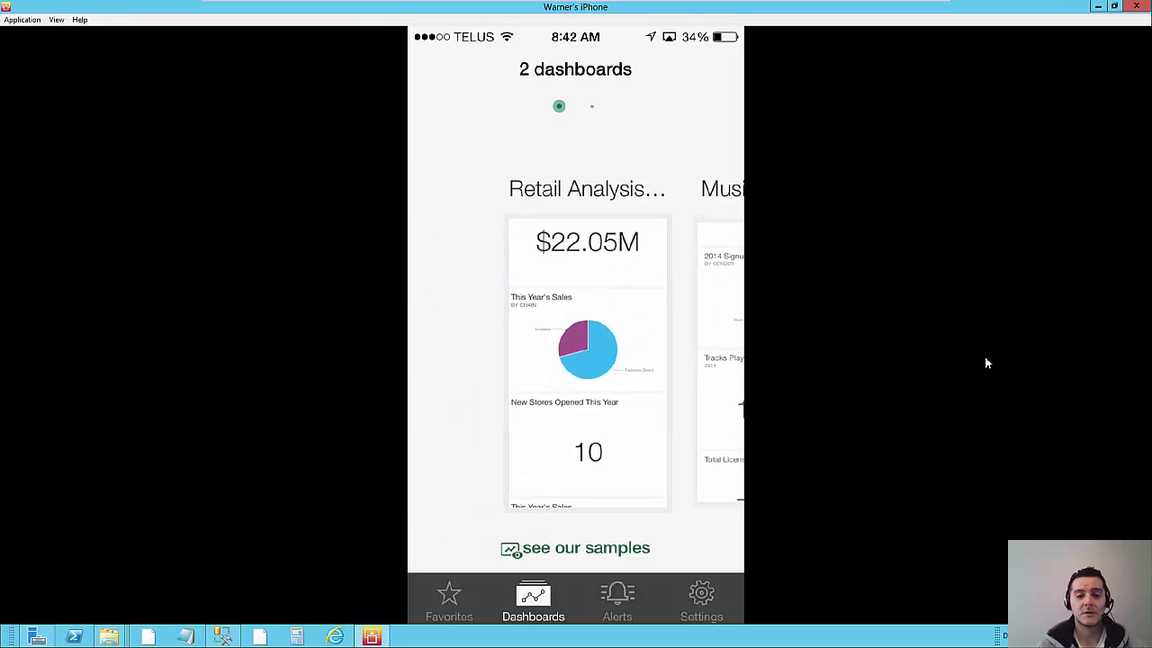
# - Open the Retail Analysis Sample dashboard and browse through its tiles
pyautogui.click(587, 360)
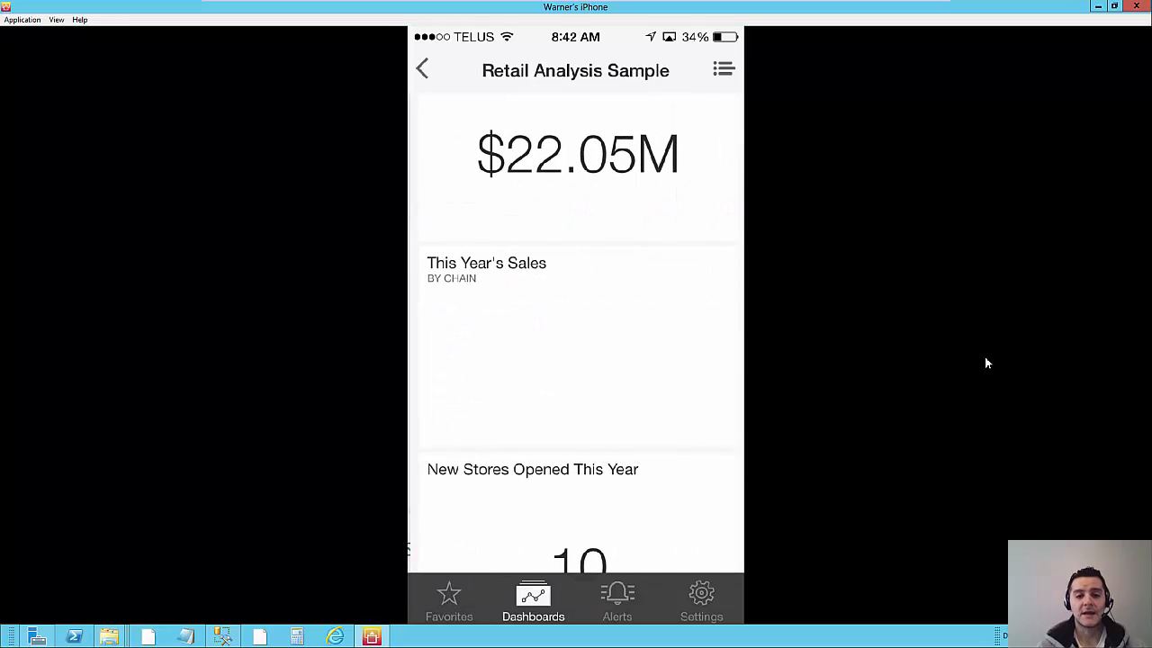
pyautogui.scroll(-3)
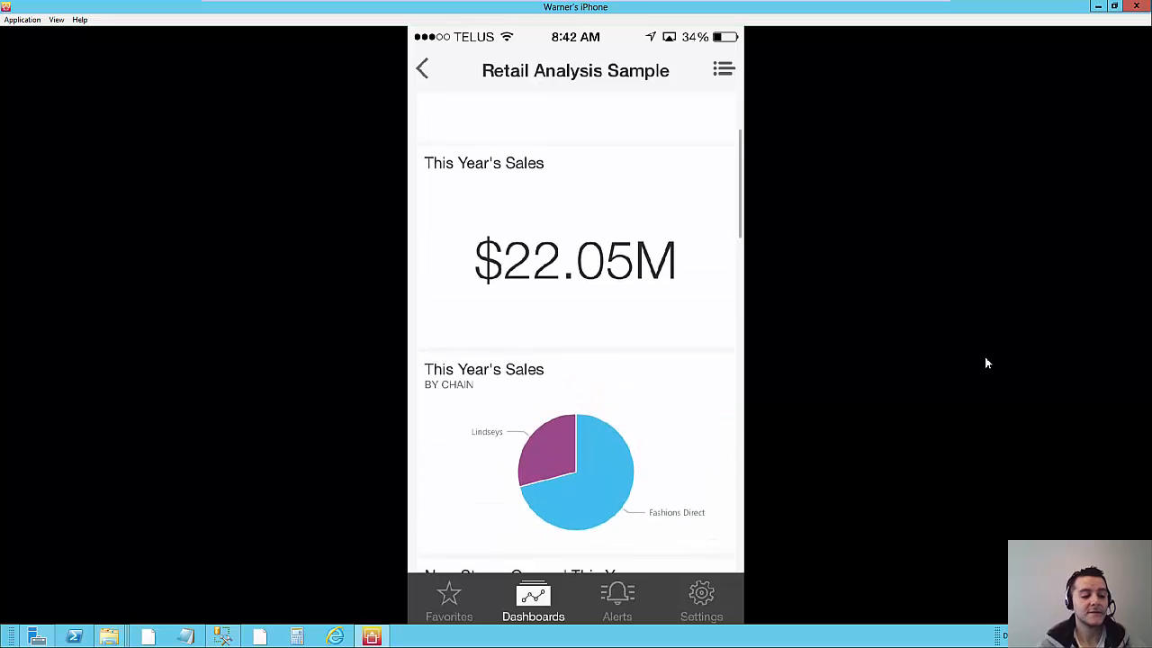
pyautogui.scroll(-3)
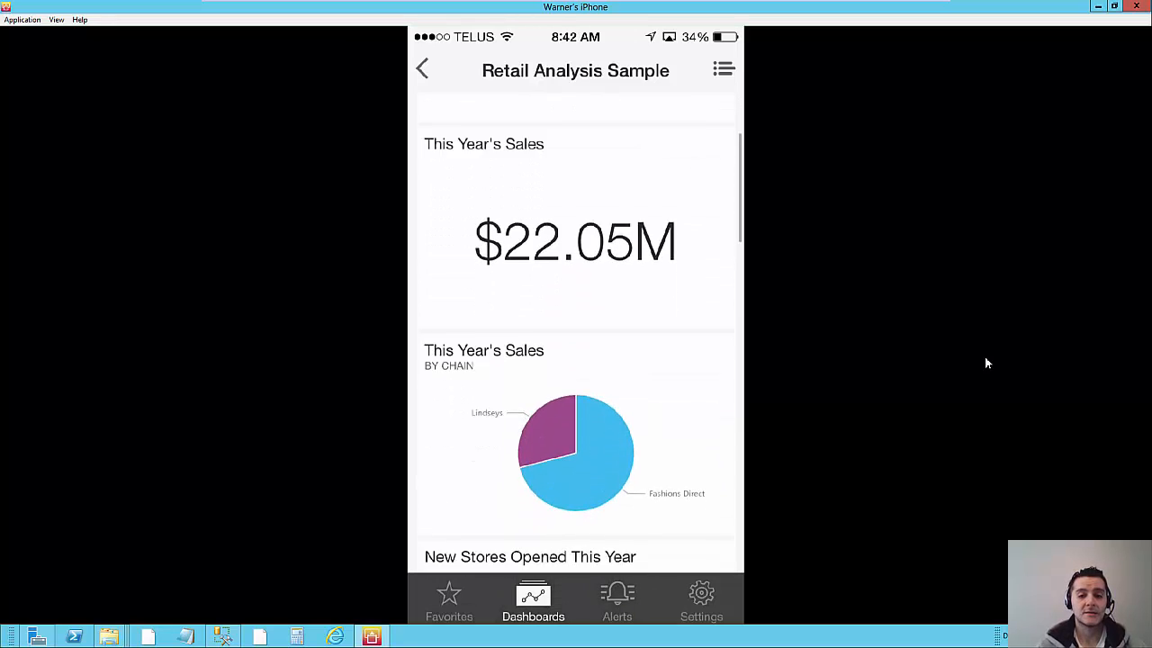
pyautogui.scroll(-3)
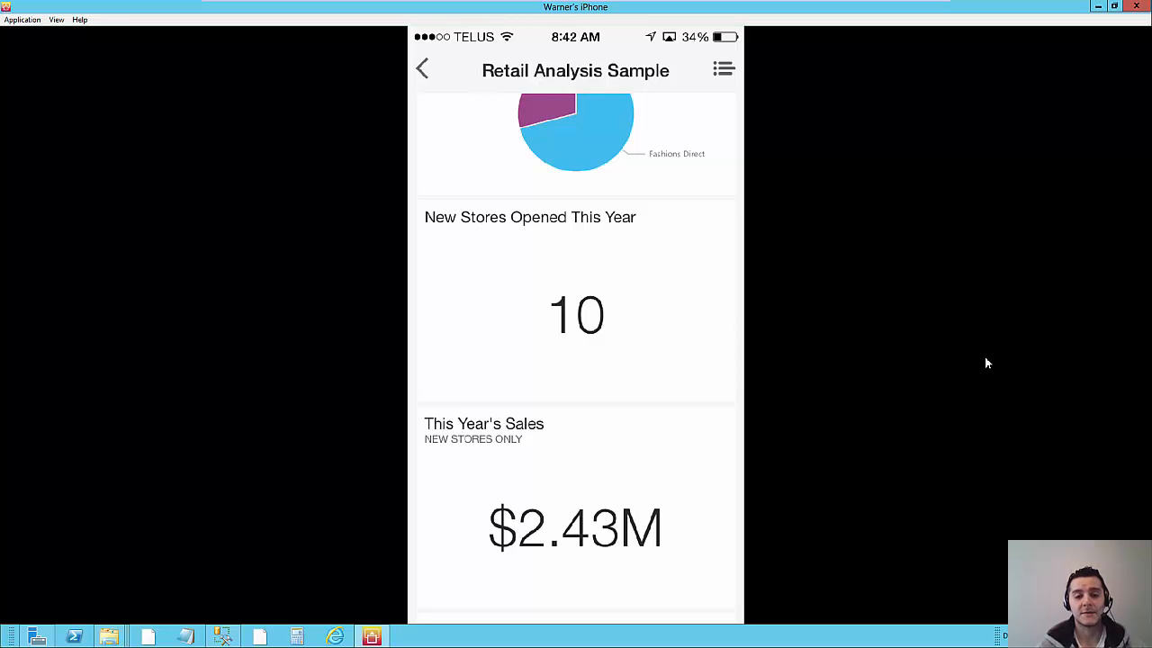
pyautogui.scroll(-3)
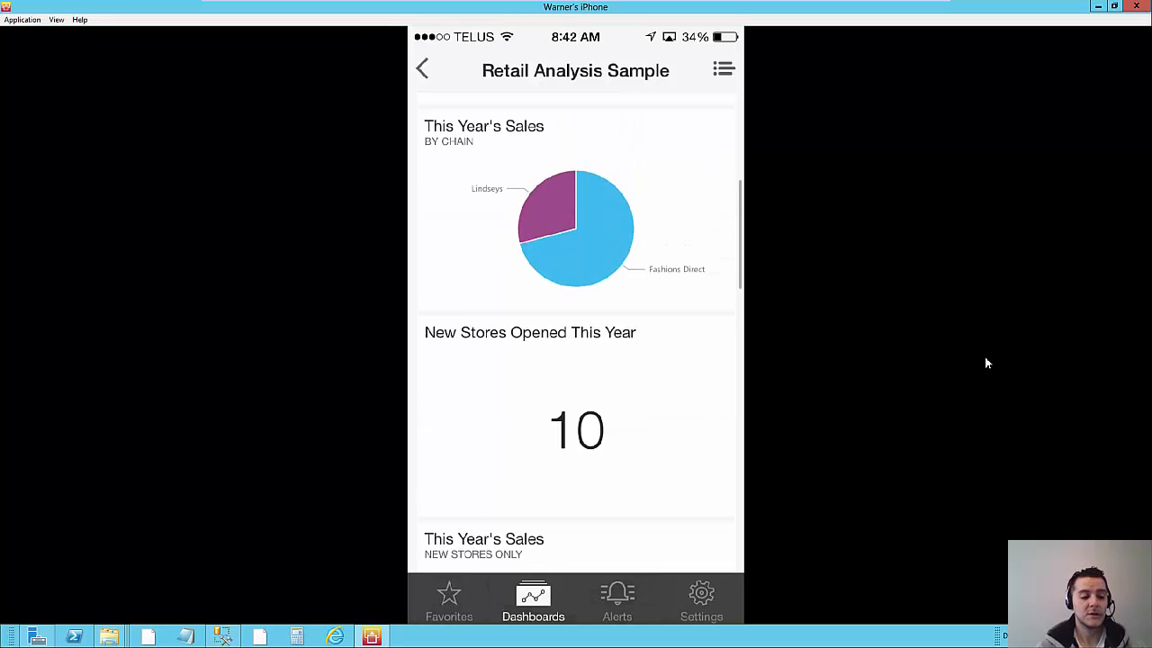
pyautogui.scroll(-3)
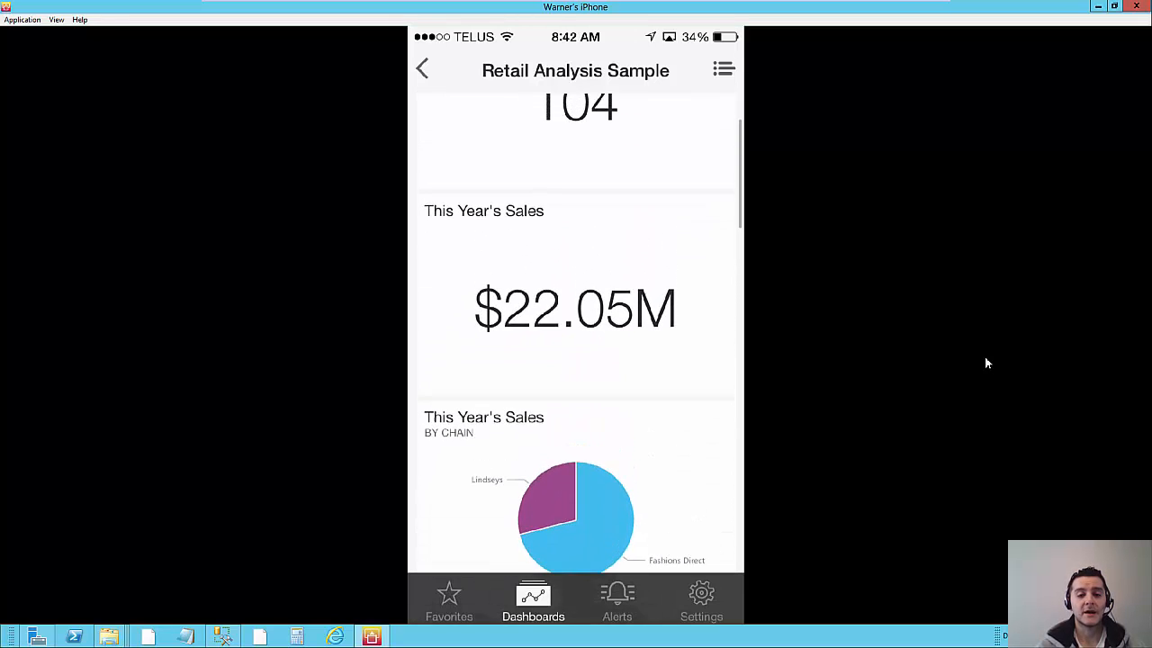
pyautogui.scroll(-3)
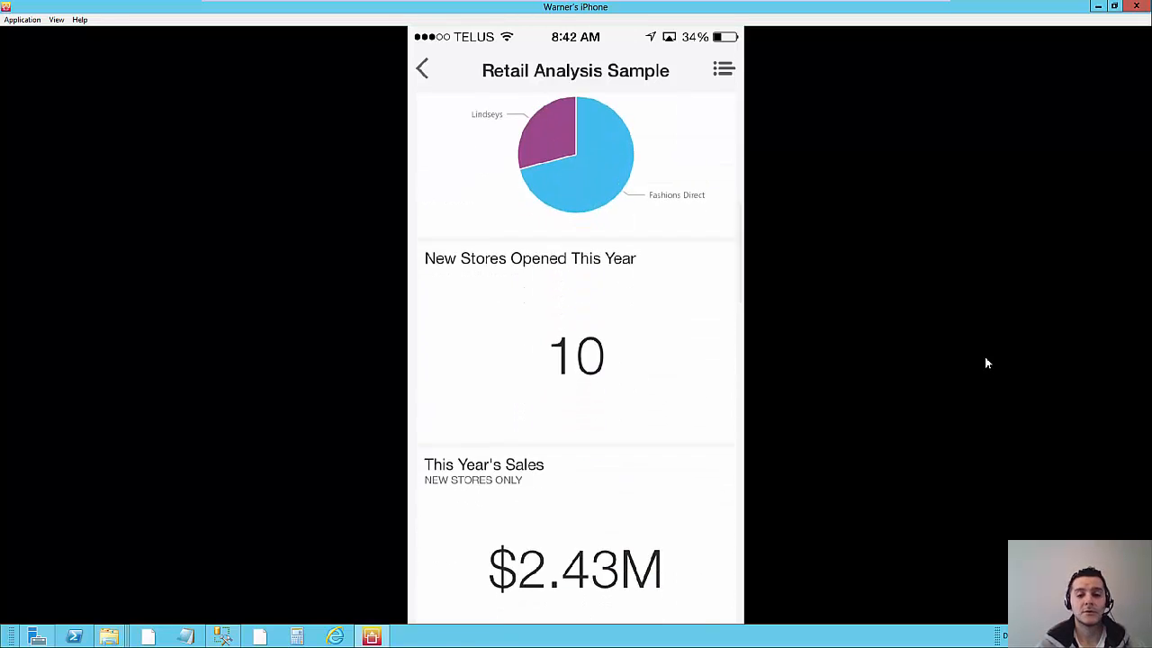
pyautogui.scroll(-3)
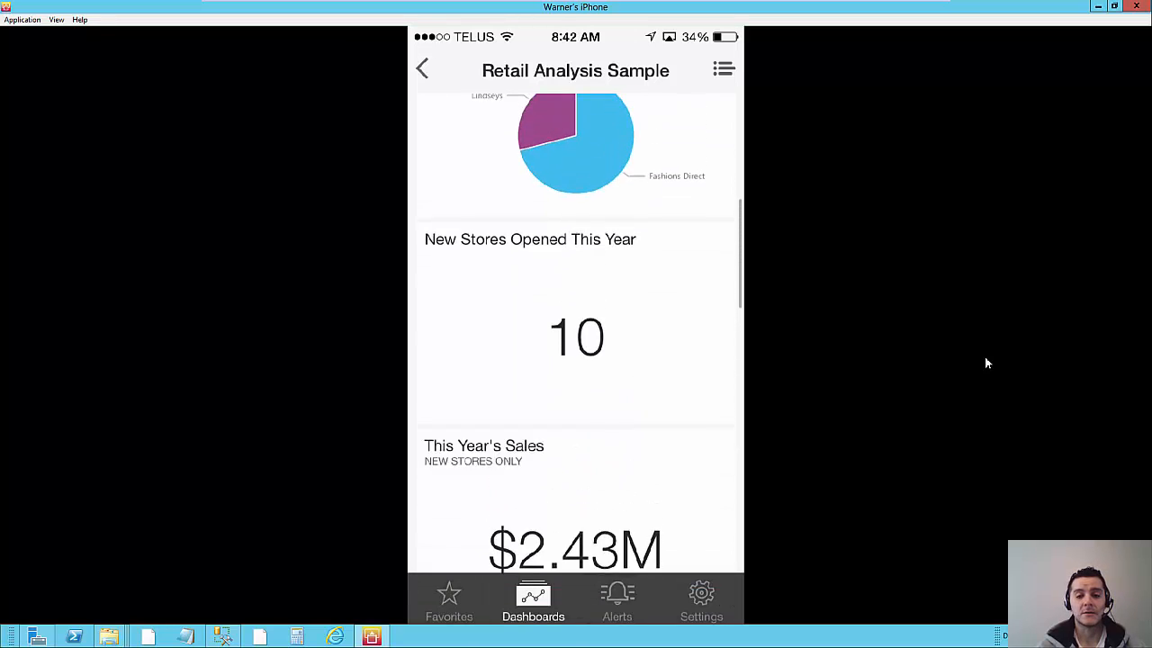
pyautogui.scroll(-3)
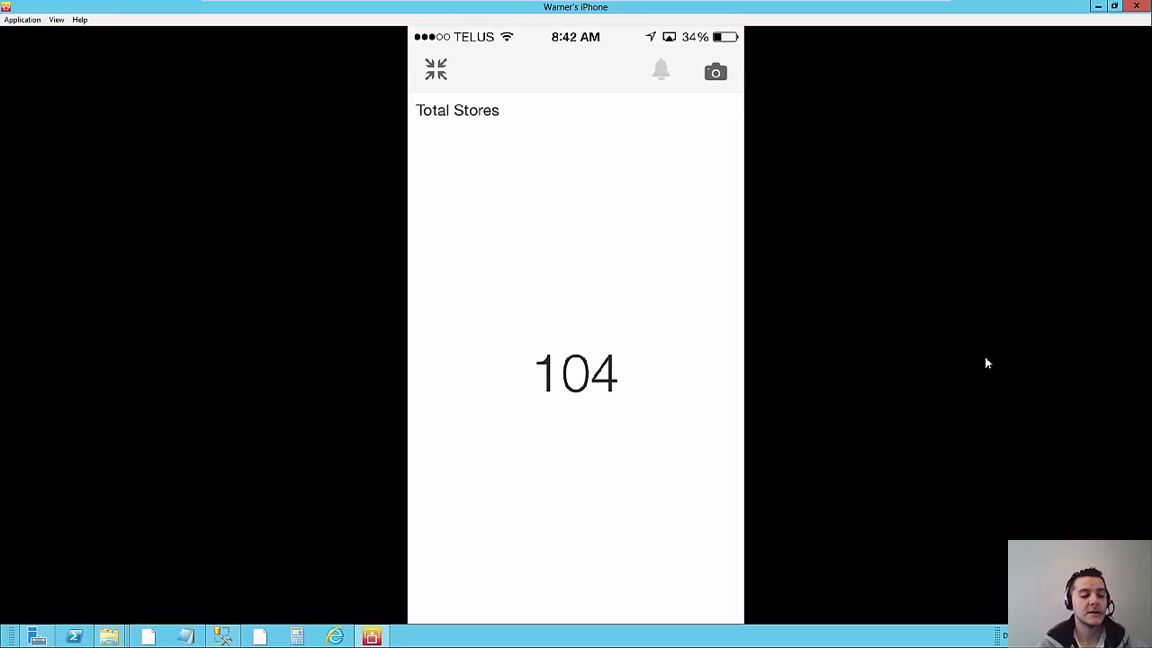
# - Save an alert on Total Stores that triggers when the value goes above 107
pyautogui.click(661, 71)
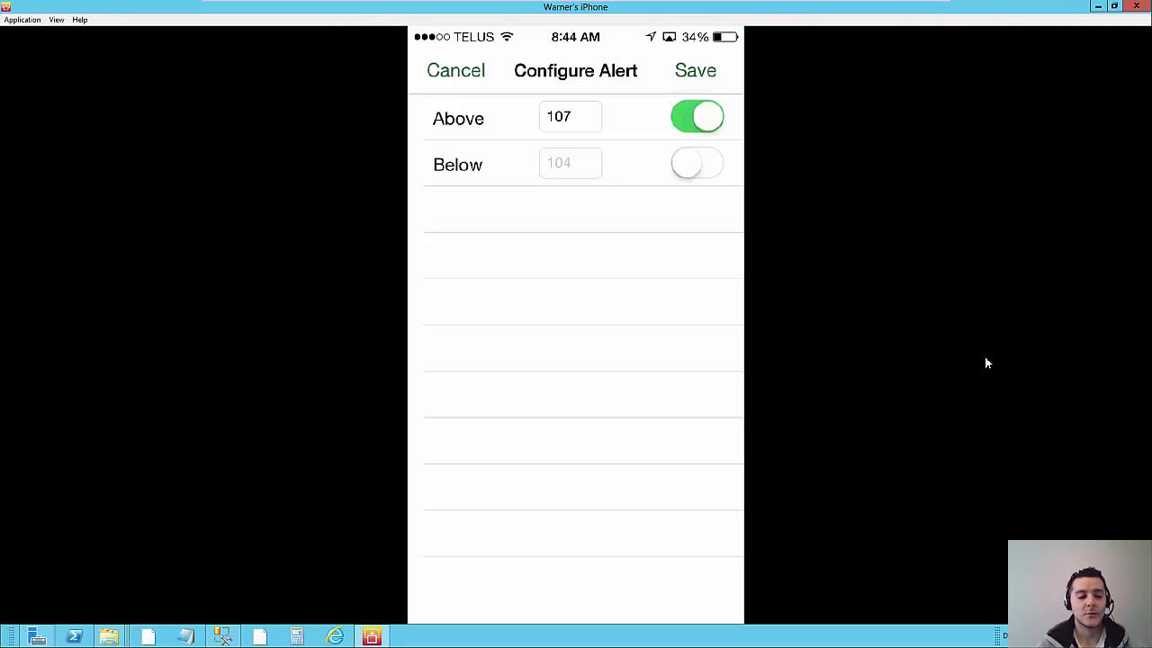
pyautogui.click(694, 70)
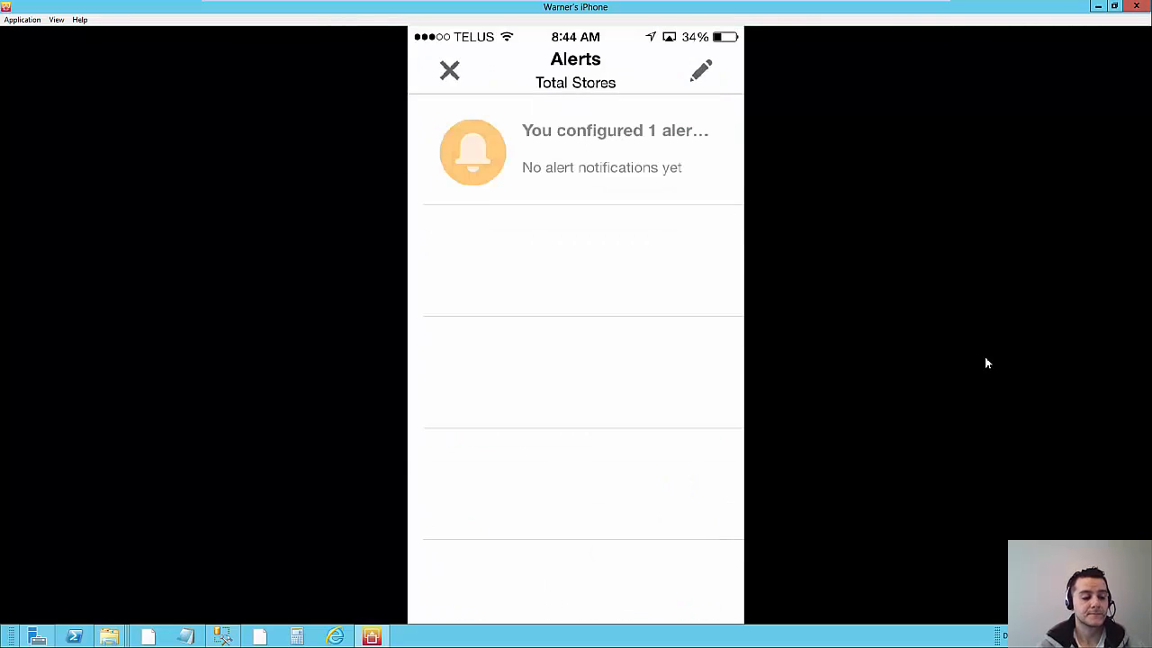
# - Open the This Year's Sales by chain pie chart and capture it as an annotatable snapshot
pyautogui.click(449, 71)
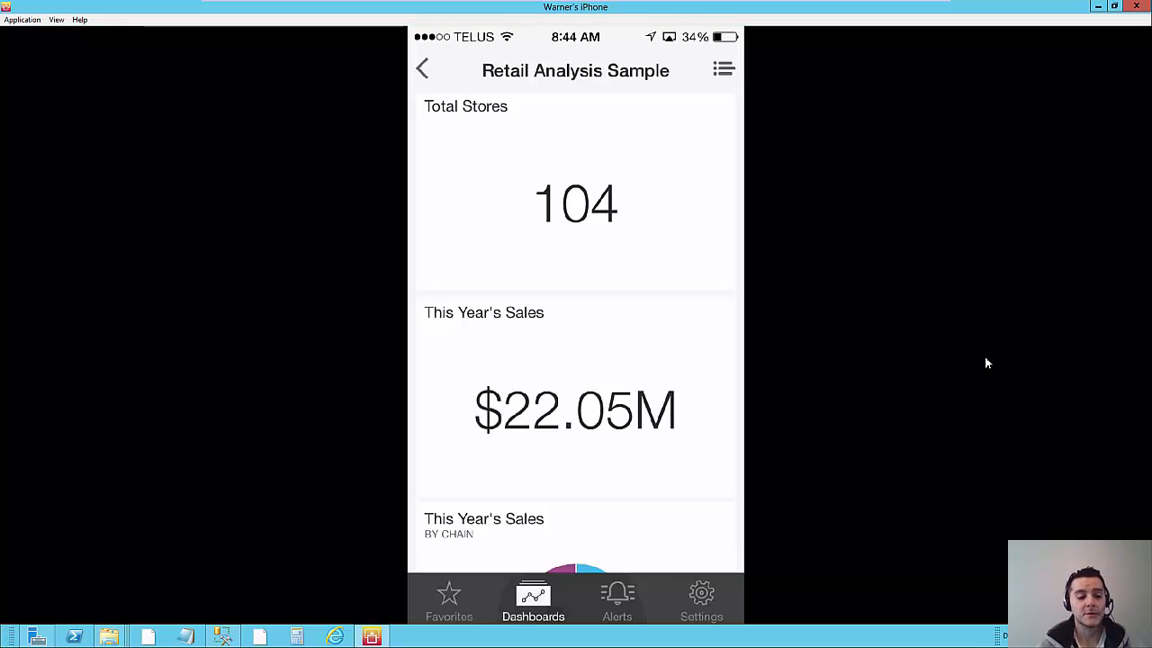
pyautogui.scroll(-3)
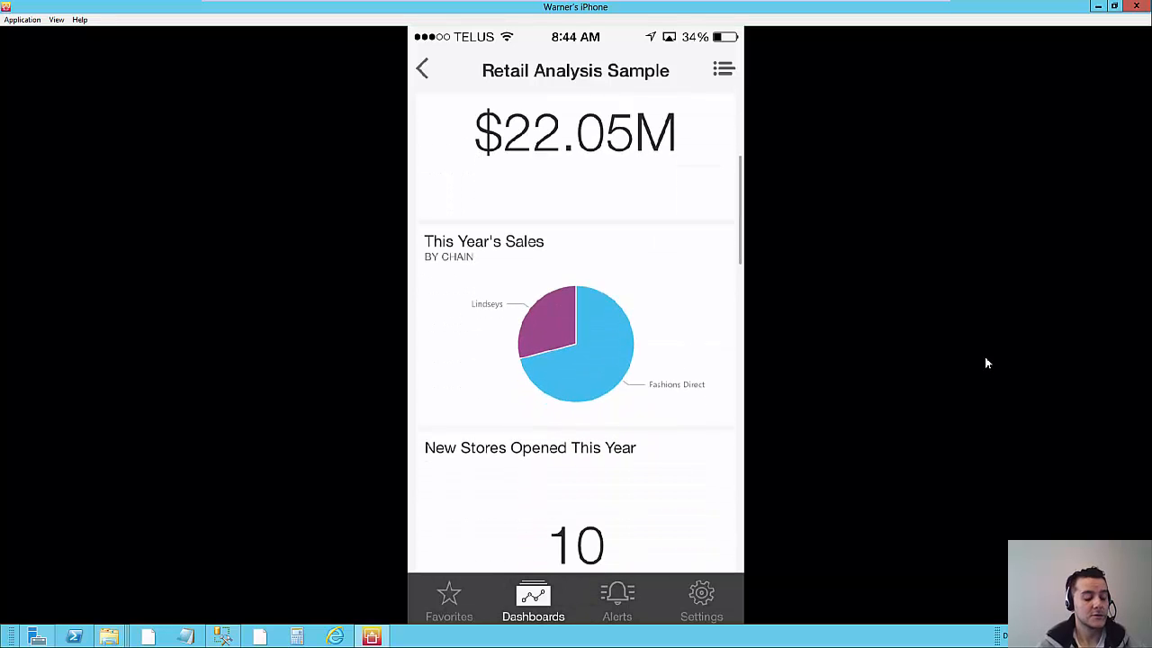
pyautogui.click(576, 342)
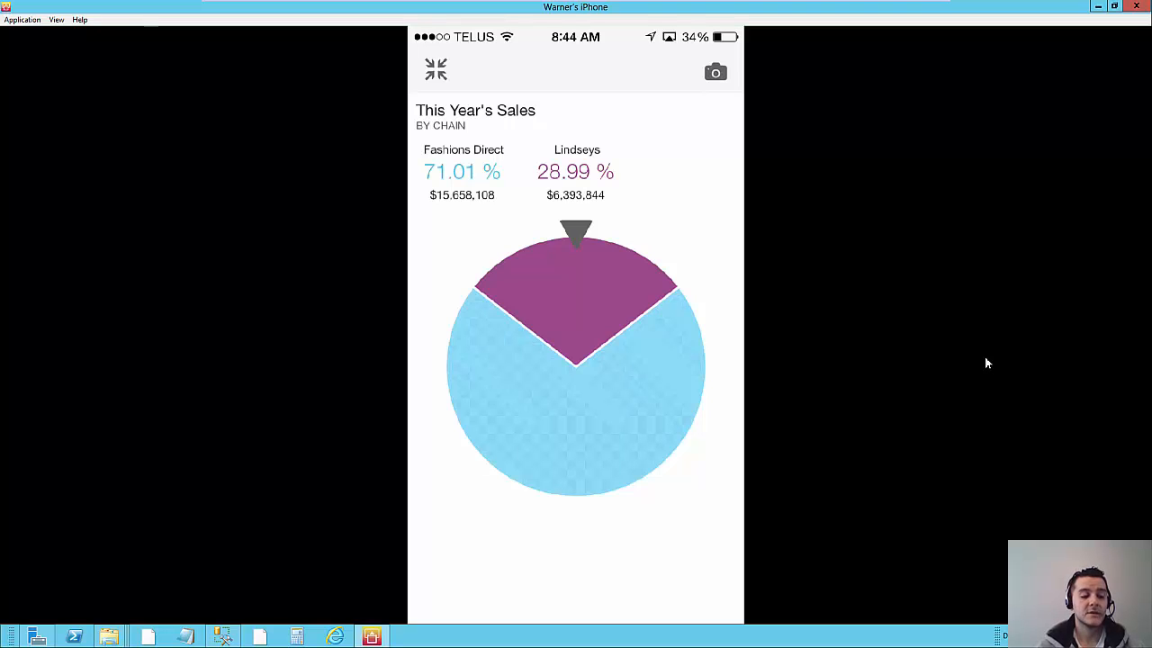
pyautogui.click(715, 72)
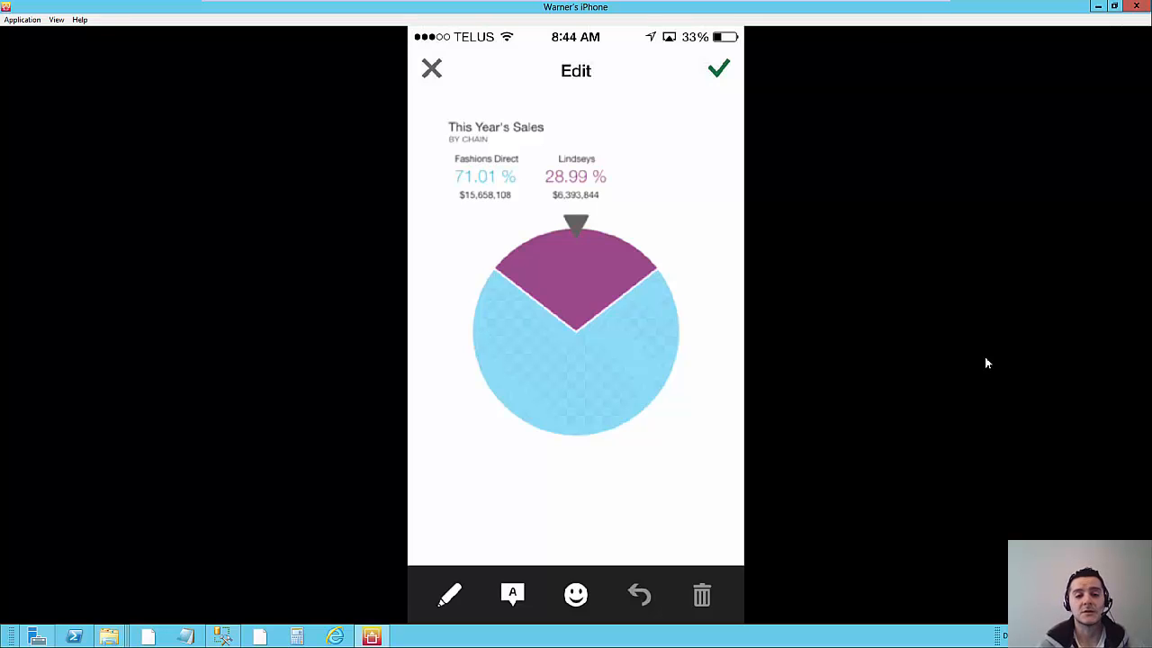
# - Discard the pie chart snapshot and browse the dashboard tiles again
pyautogui.click(718, 69)
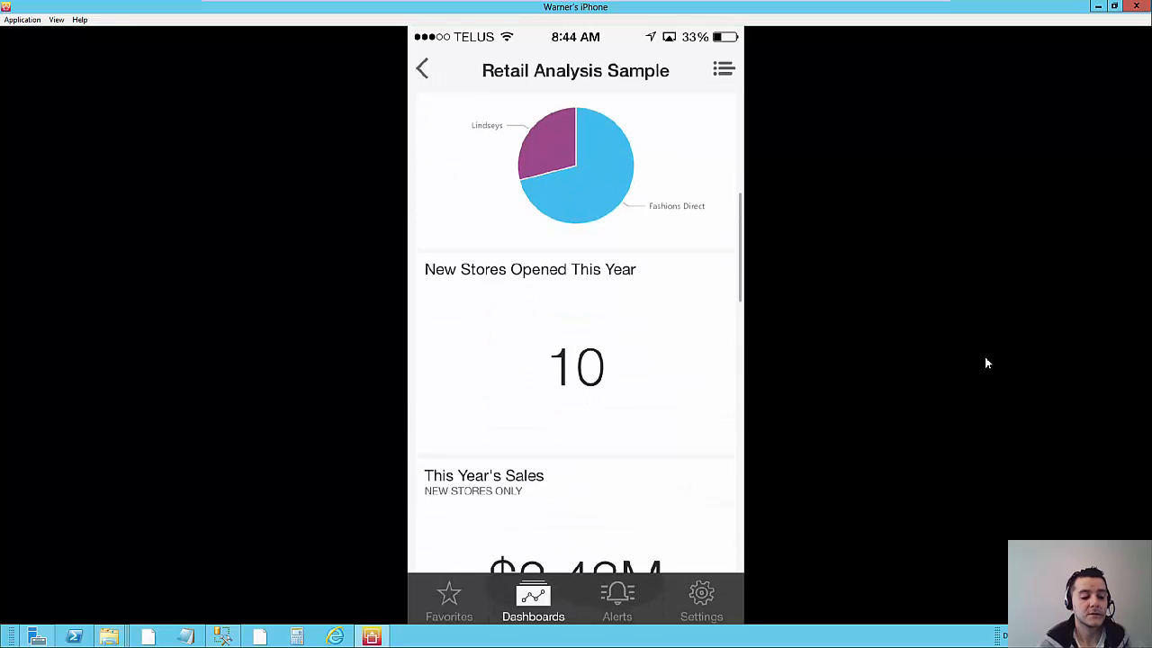
pyautogui.scroll(-3)
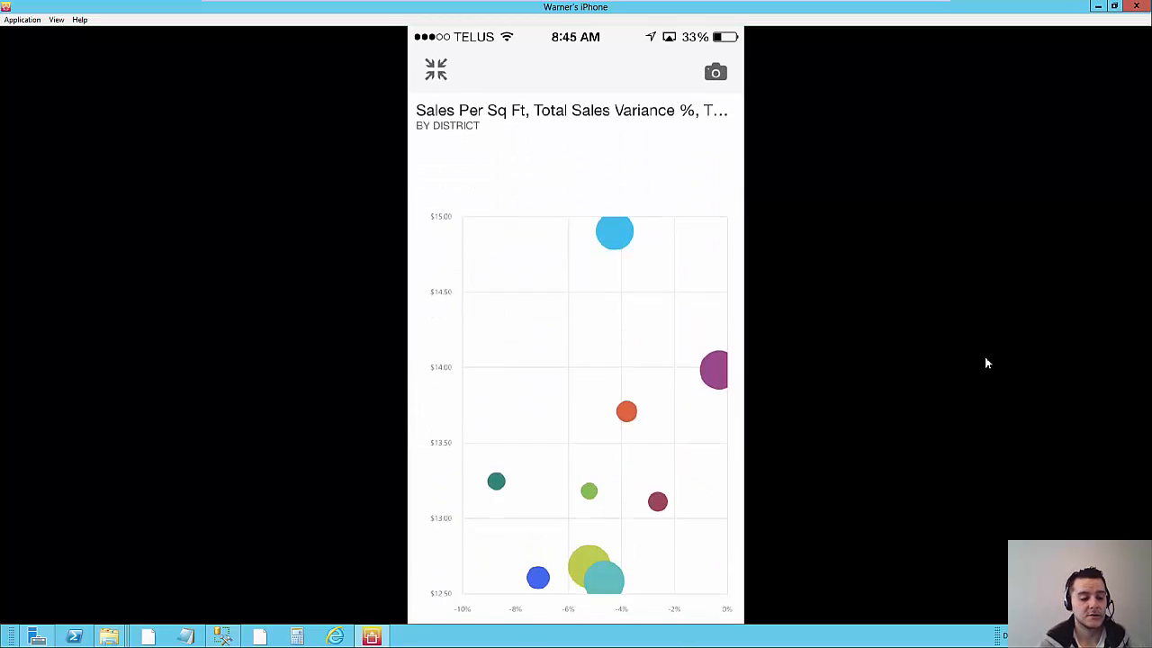
# - Inspect the FD - 03 district bubble, then leave the bubble chart's full view
pyautogui.click(496, 481)
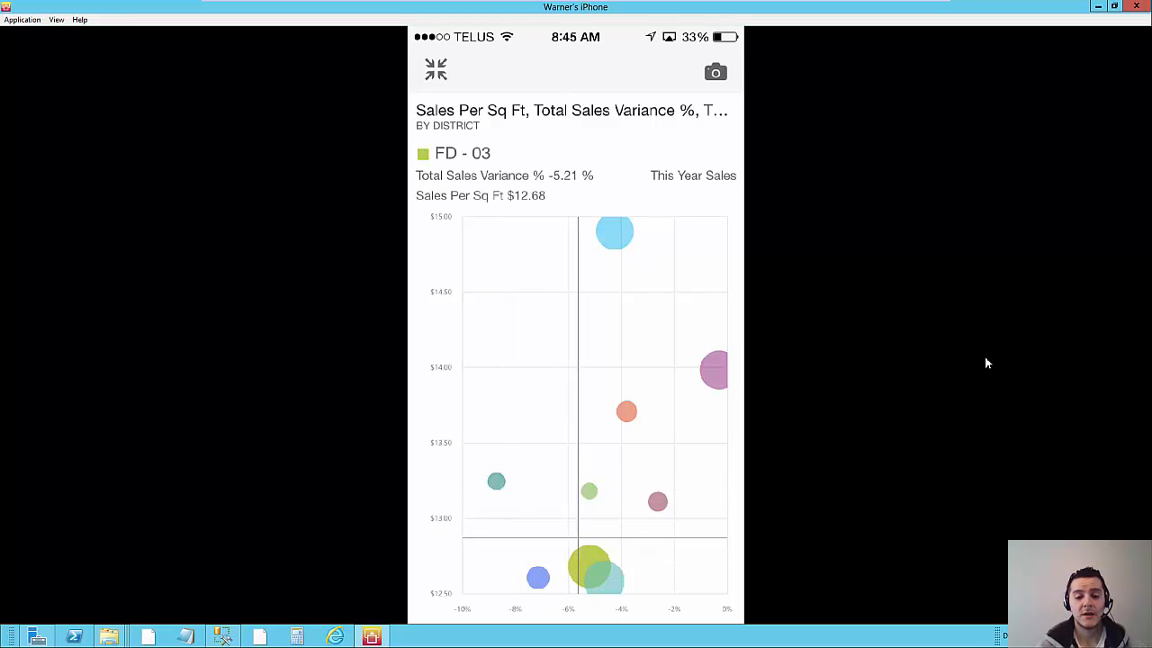
pyautogui.click(657, 501)
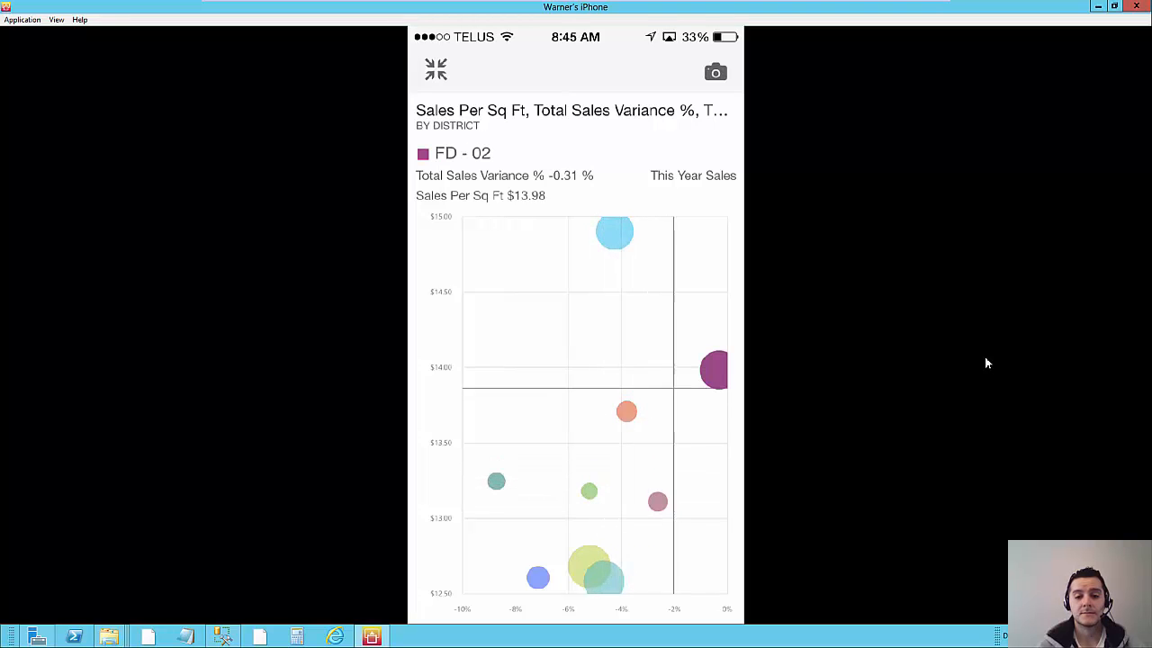
pyautogui.click(615, 231)
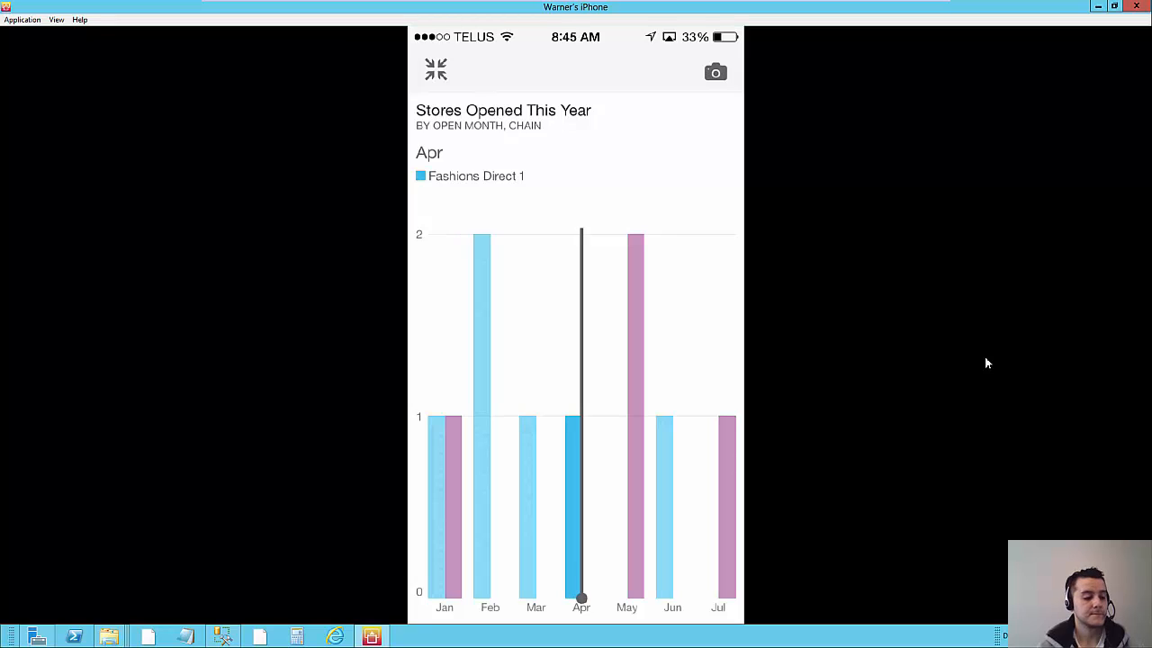
# - Back on the dashboard, open the This Year's Sales map of established and new stores
pyautogui.click(437, 70)
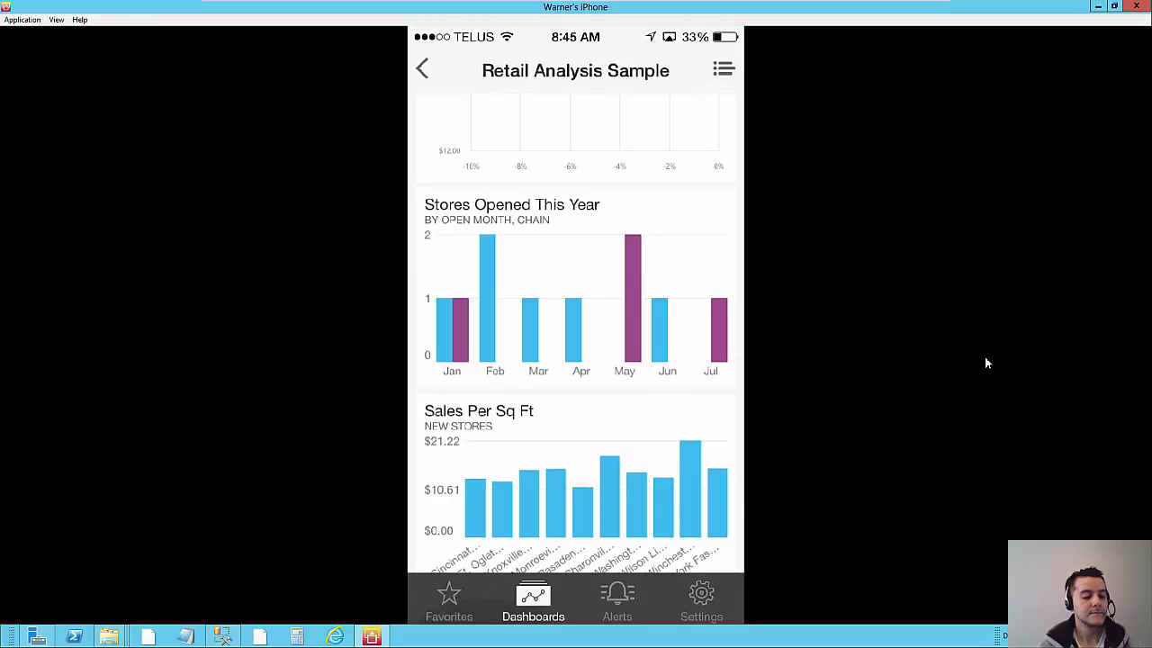
pyautogui.scroll(-3)
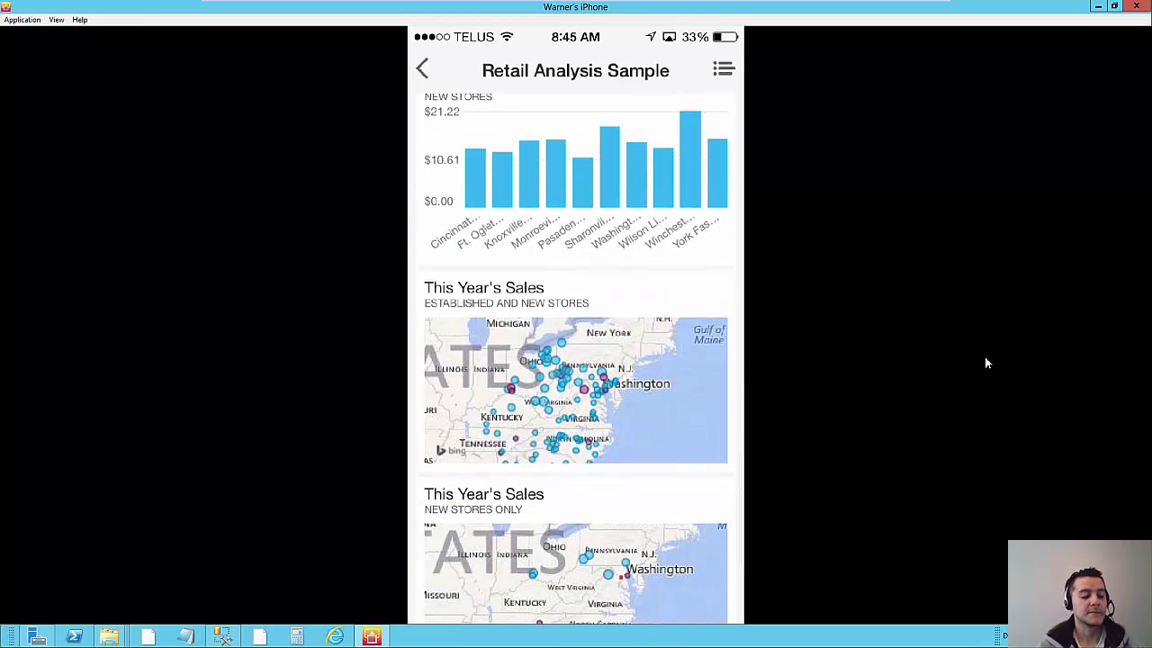
pyautogui.click(576, 389)
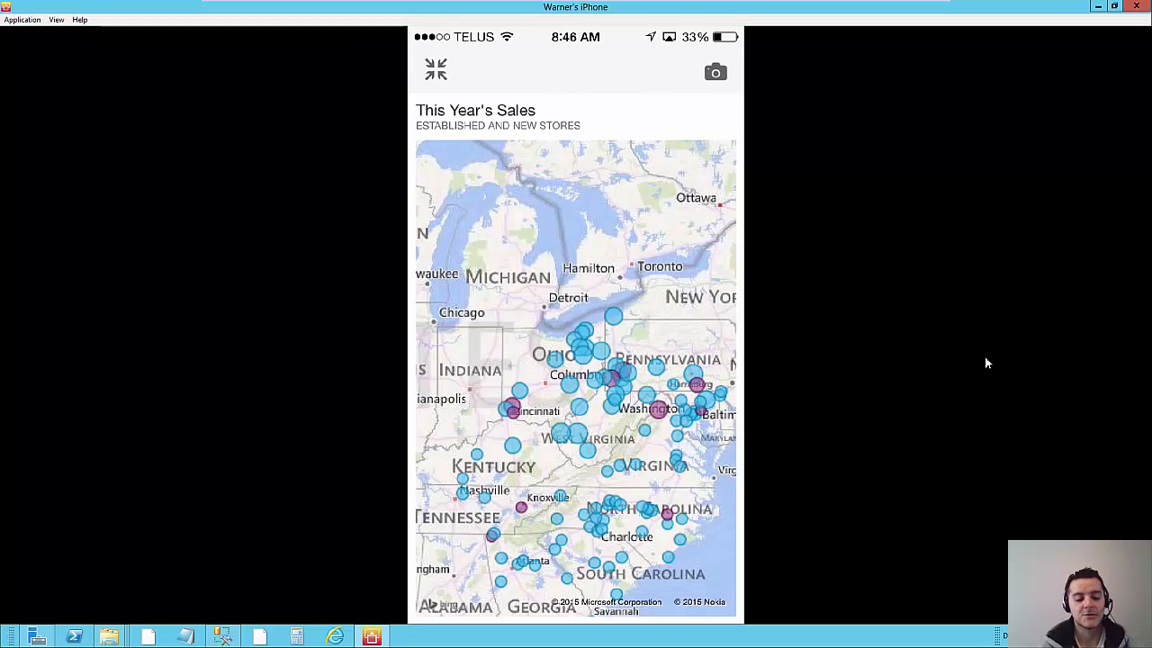
# - Close the sales map and scroll back to the dashboard's Total Stores tile
pyautogui.click(435, 70)
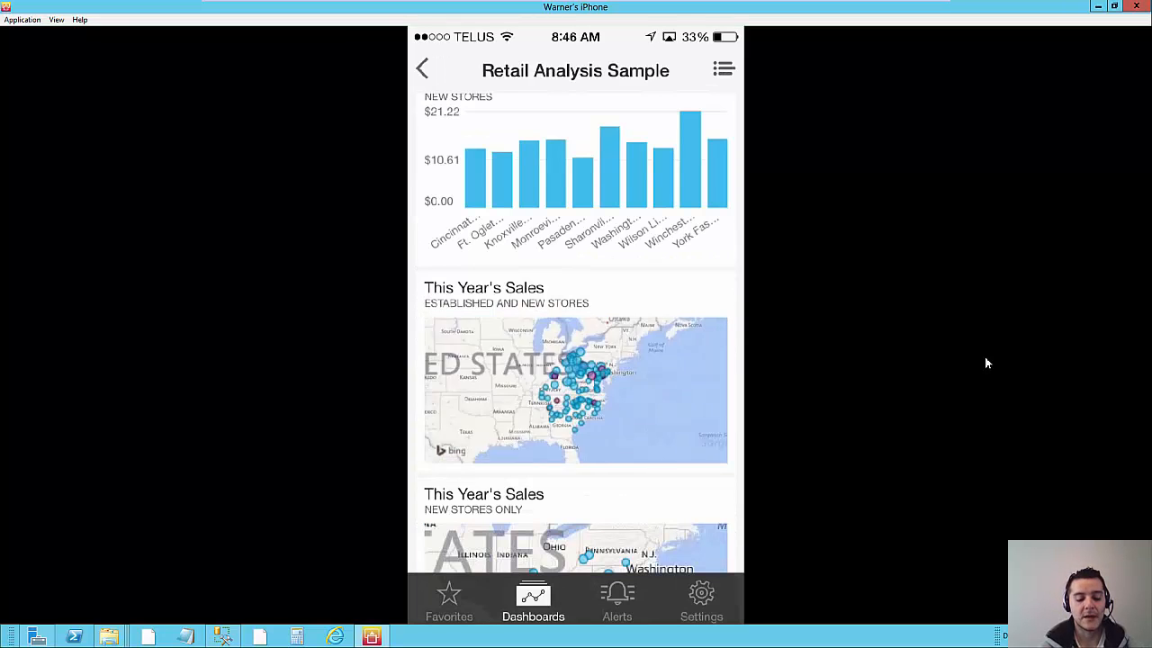
pyautogui.scroll(-3)
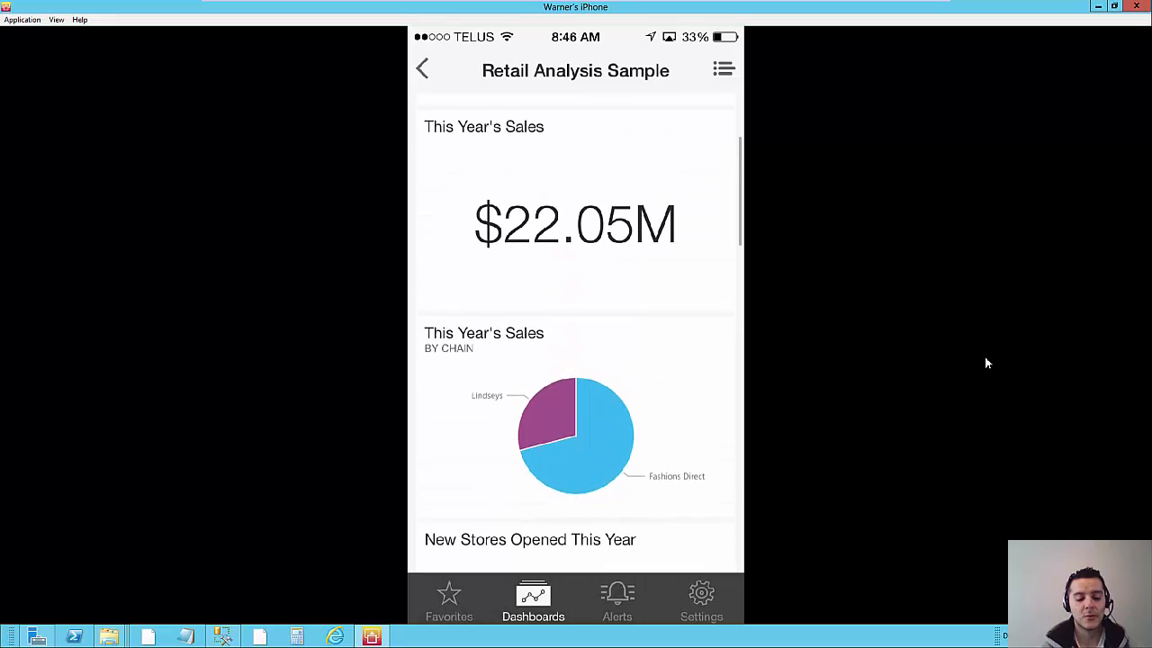
pyautogui.scroll(-3)
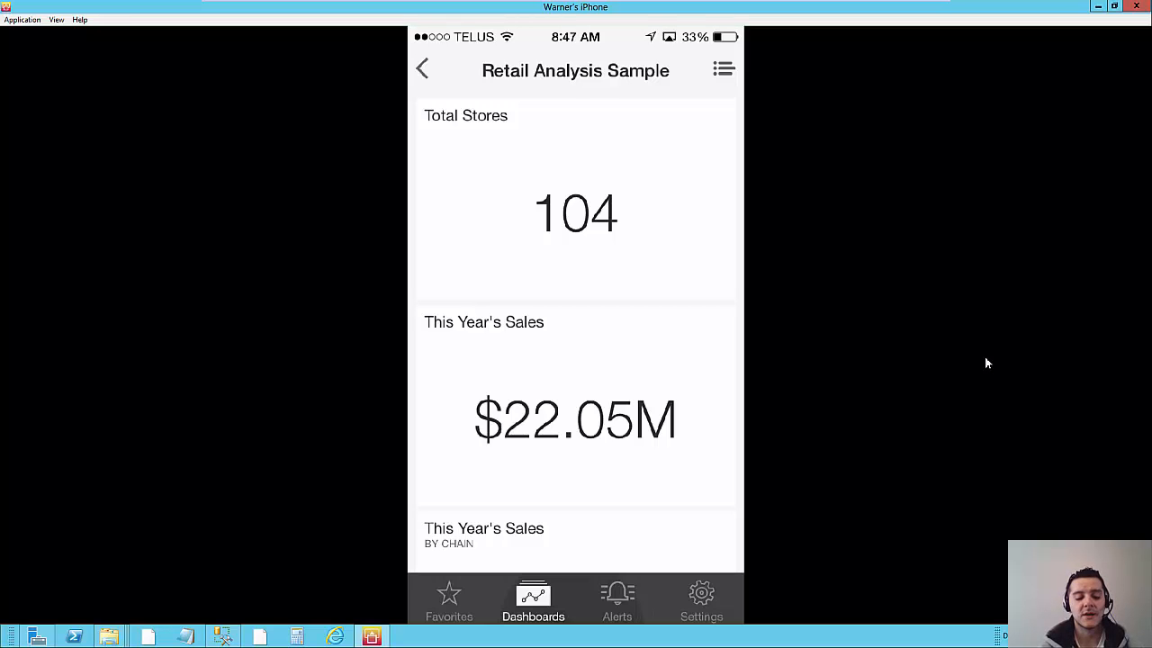
pyautogui.scroll(-3)
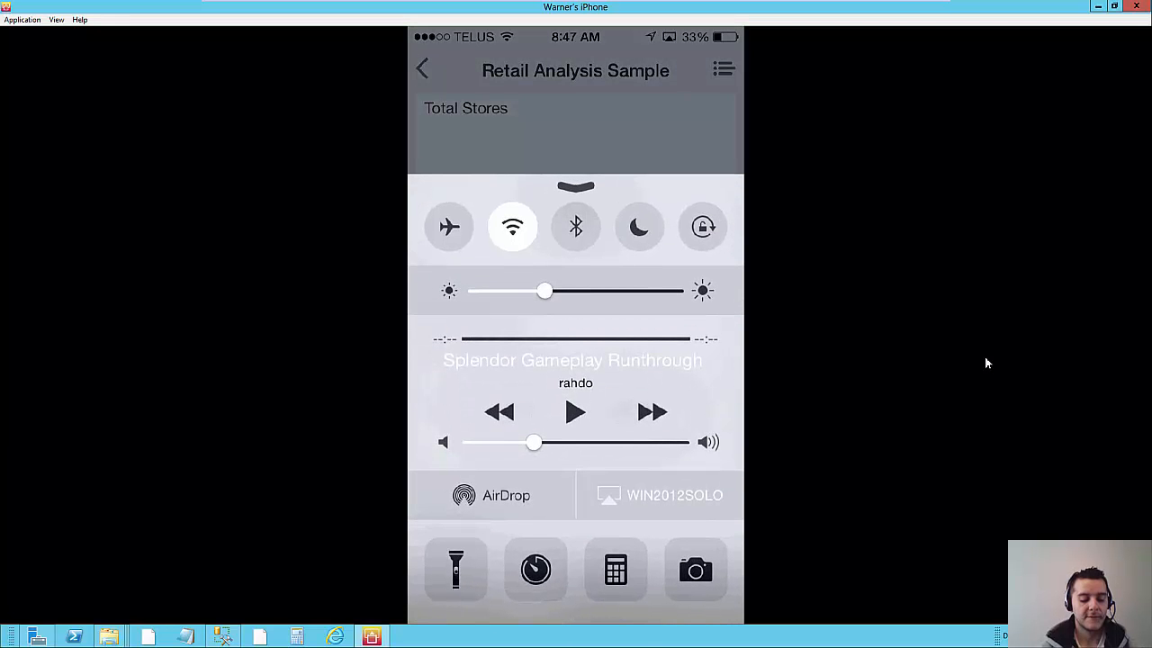
# - Stop AirPlay mirroring the iPhone to WIN2012SOLO from Control Center
pyautogui.click(659, 494)
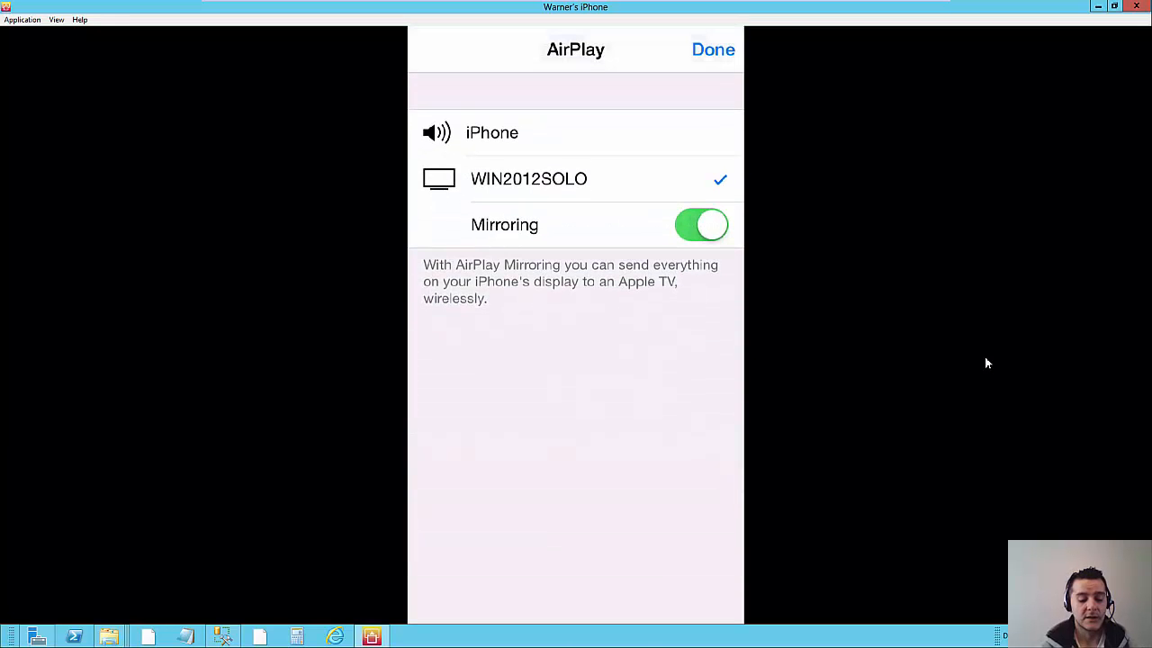
pyautogui.click(713, 49)
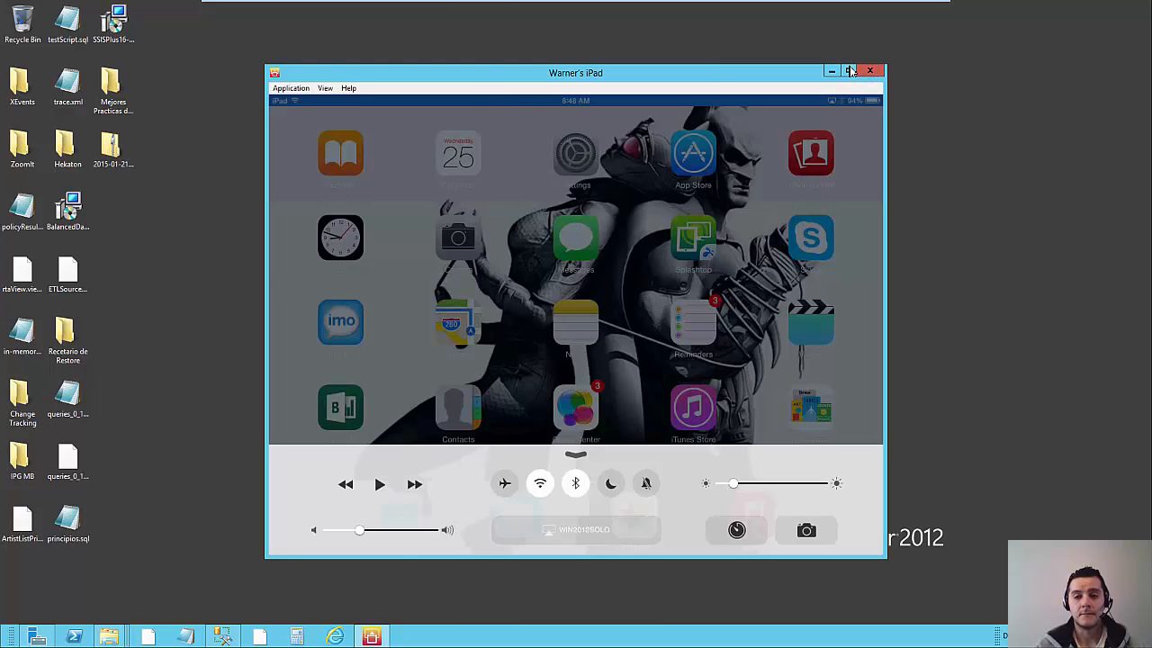
pyautogui.click(849, 71)
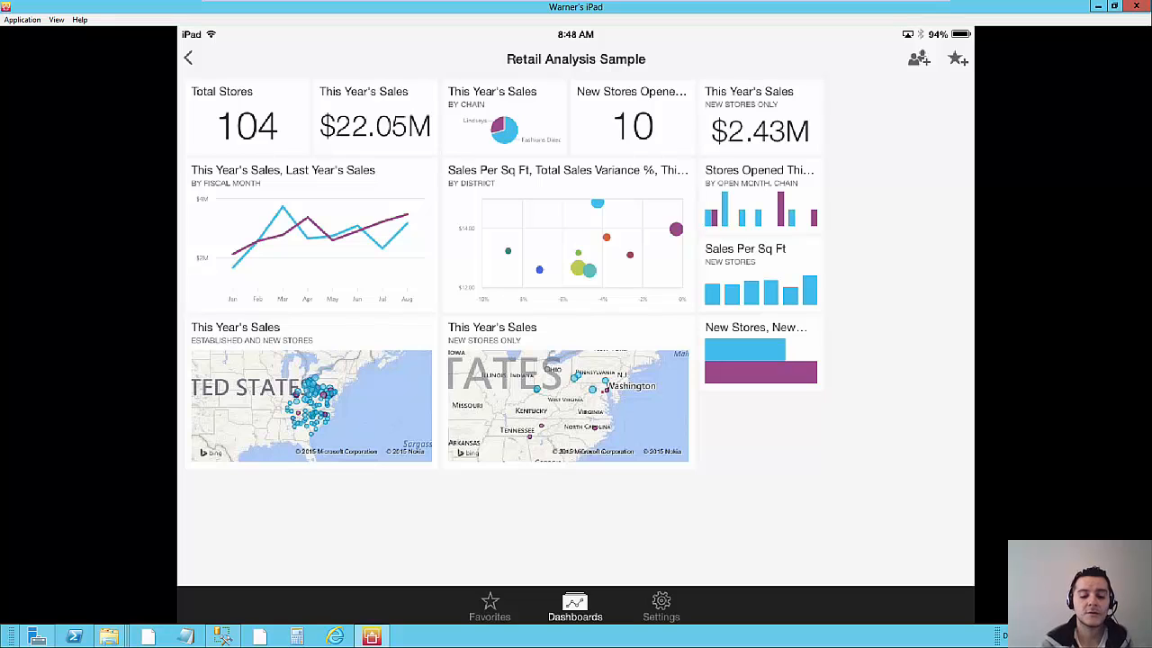
# - Open the report behind the This Year's Sales by Chain pie tile
pyautogui.click(504, 126)
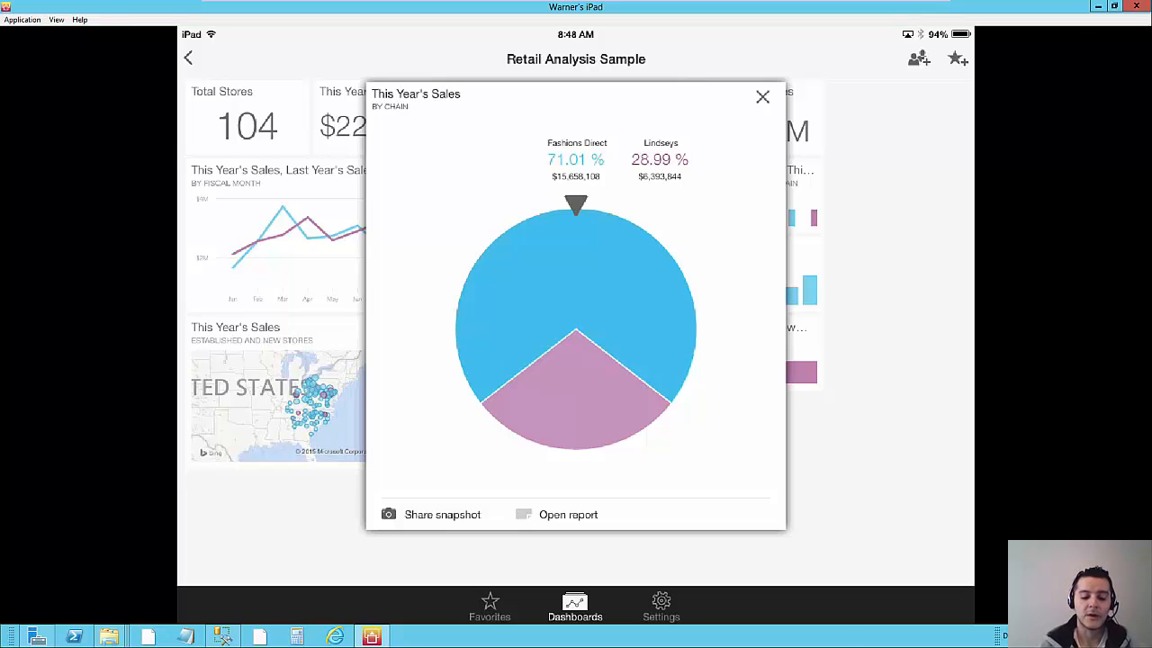
pyautogui.click(568, 514)
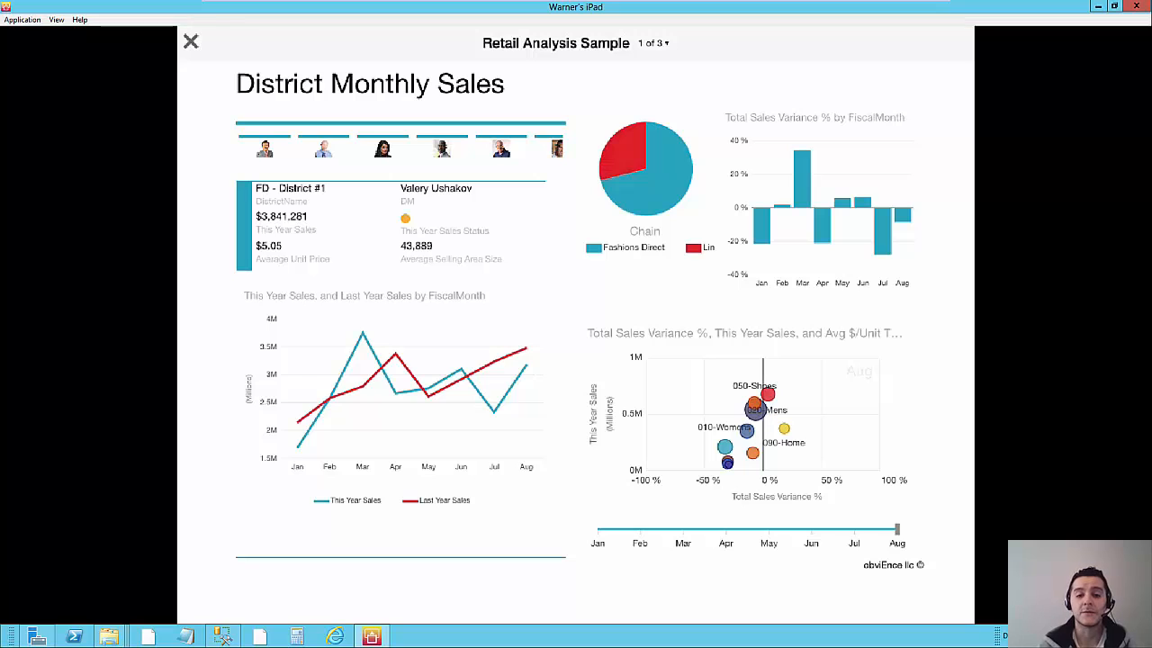
# - Filter to Lindseys and clear it, slide the month to May then March, and swipe onward
pyautogui.click(645, 166)
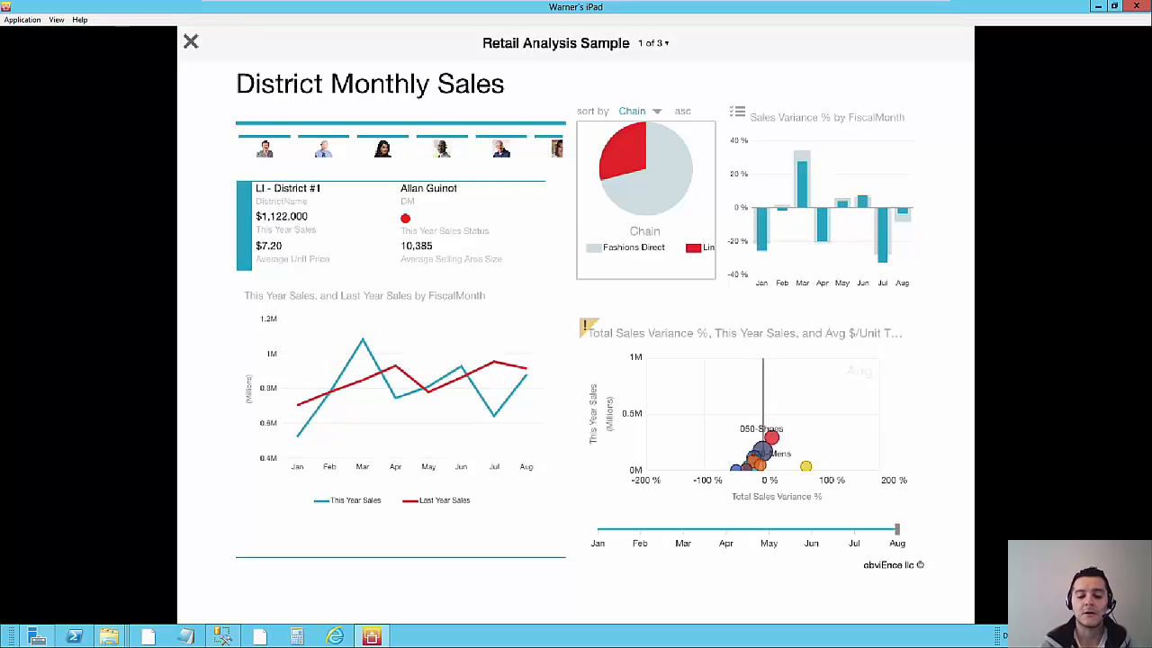
pyautogui.click(381, 148)
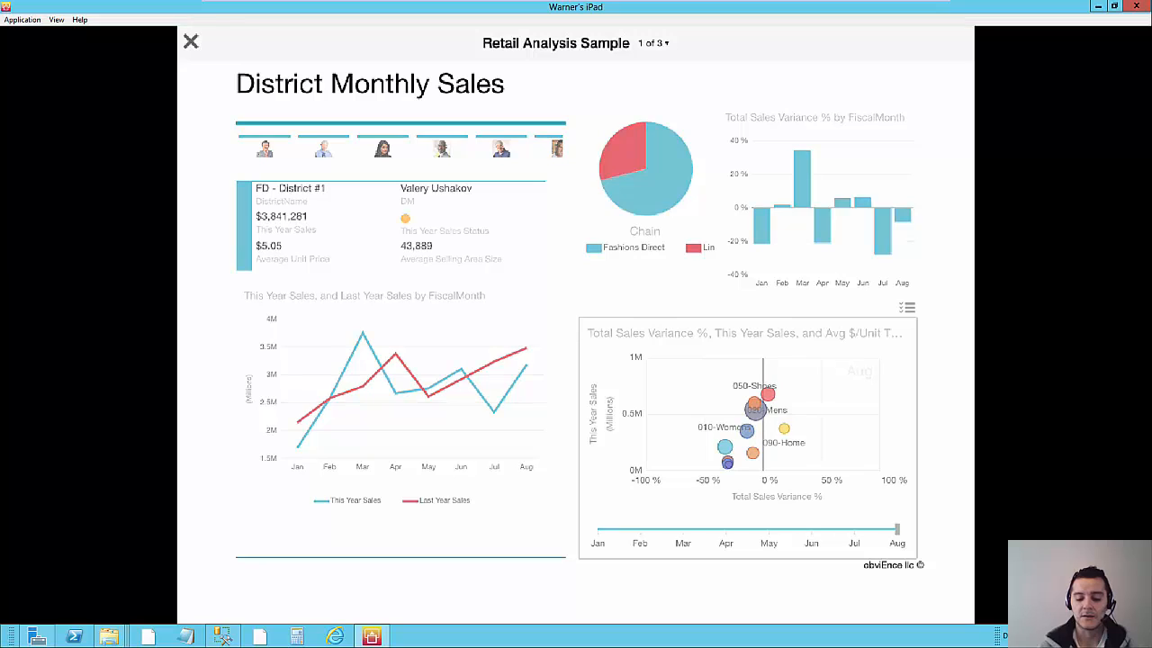
pyautogui.moveTo(897, 529); pyautogui.dragTo(767, 529)
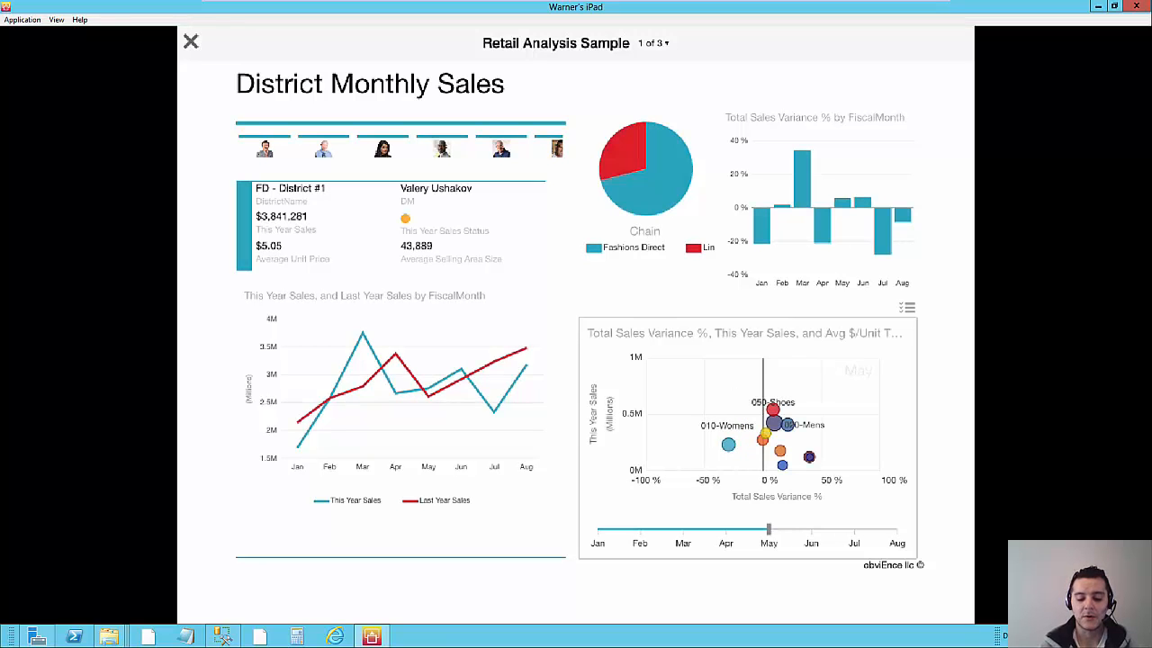
pyautogui.moveTo(769, 529); pyautogui.dragTo(682, 529)
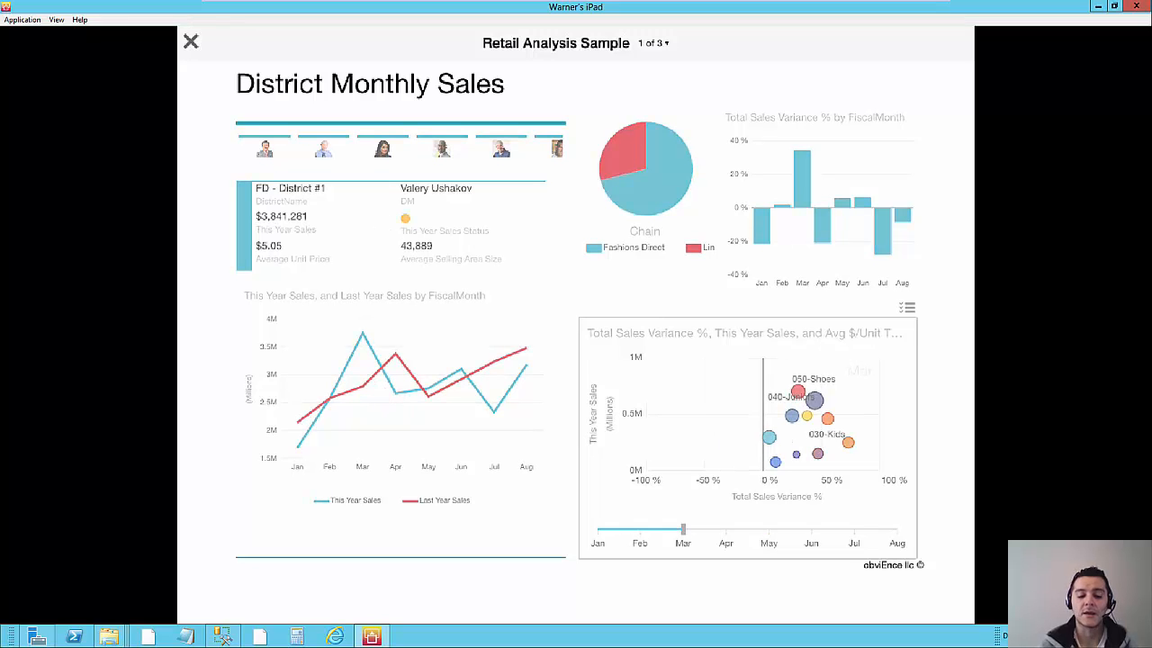
pyautogui.moveTo(683, 529); pyautogui.dragTo(853, 529)
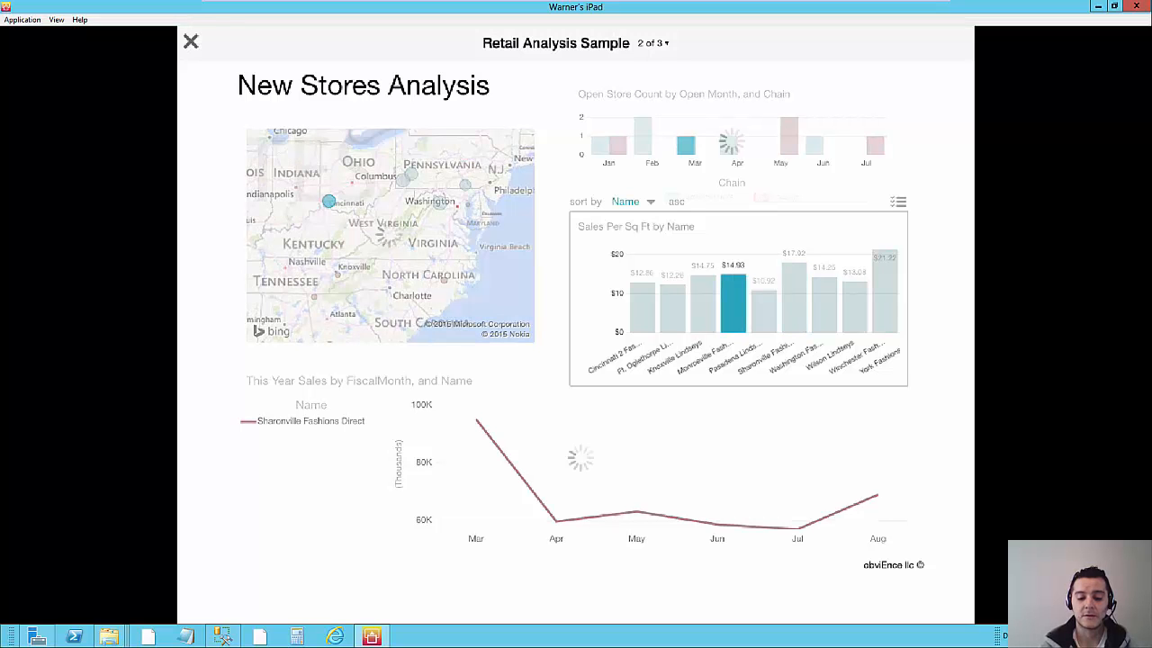
# - Go to page 3 of the report, Store Sales Overview
pyautogui.click(410, 174)
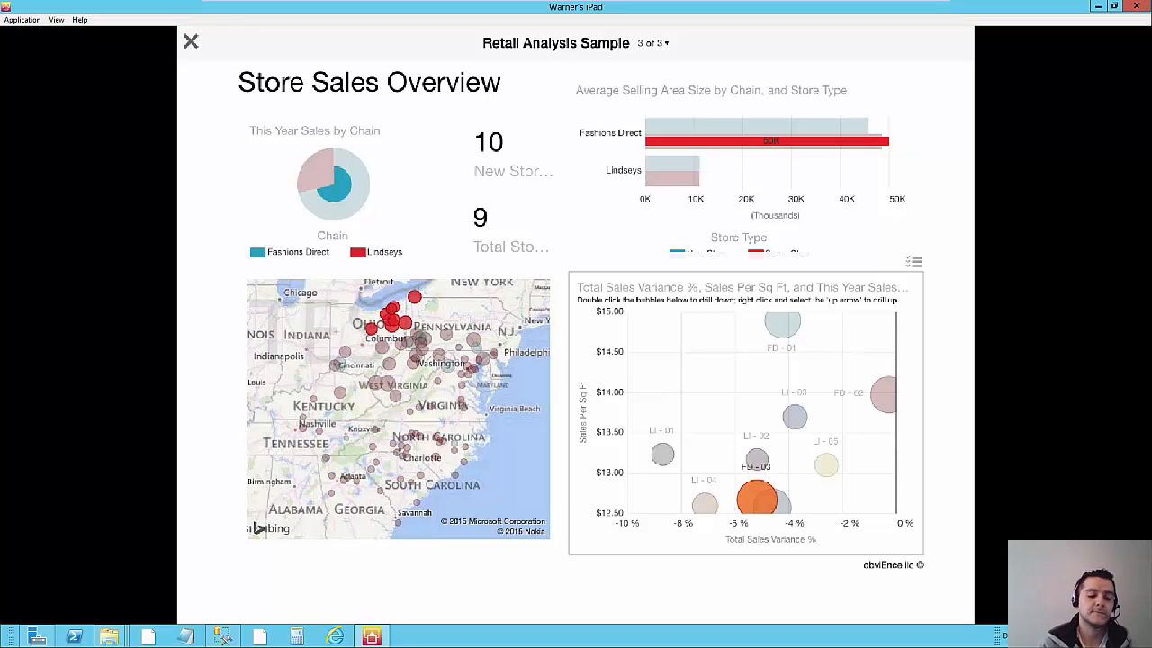
# - Close the report with the top-left X to return to the Retail Analysis Sample dashboard
pyautogui.click(191, 41)
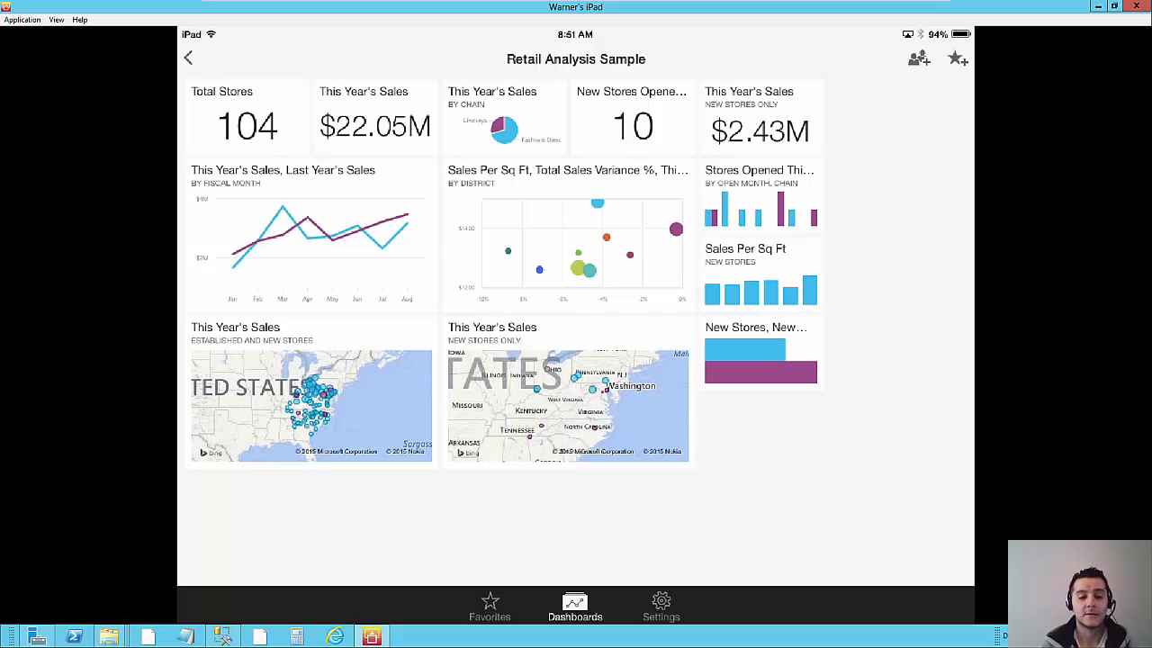
pyautogui.moveTo(859, 310)
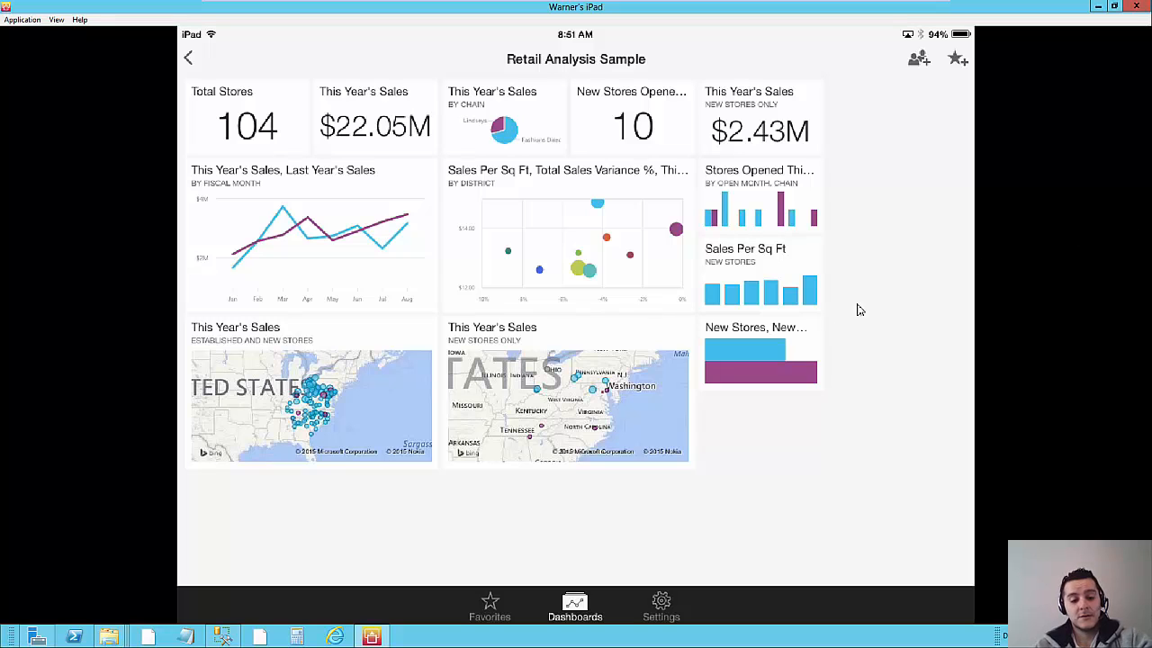